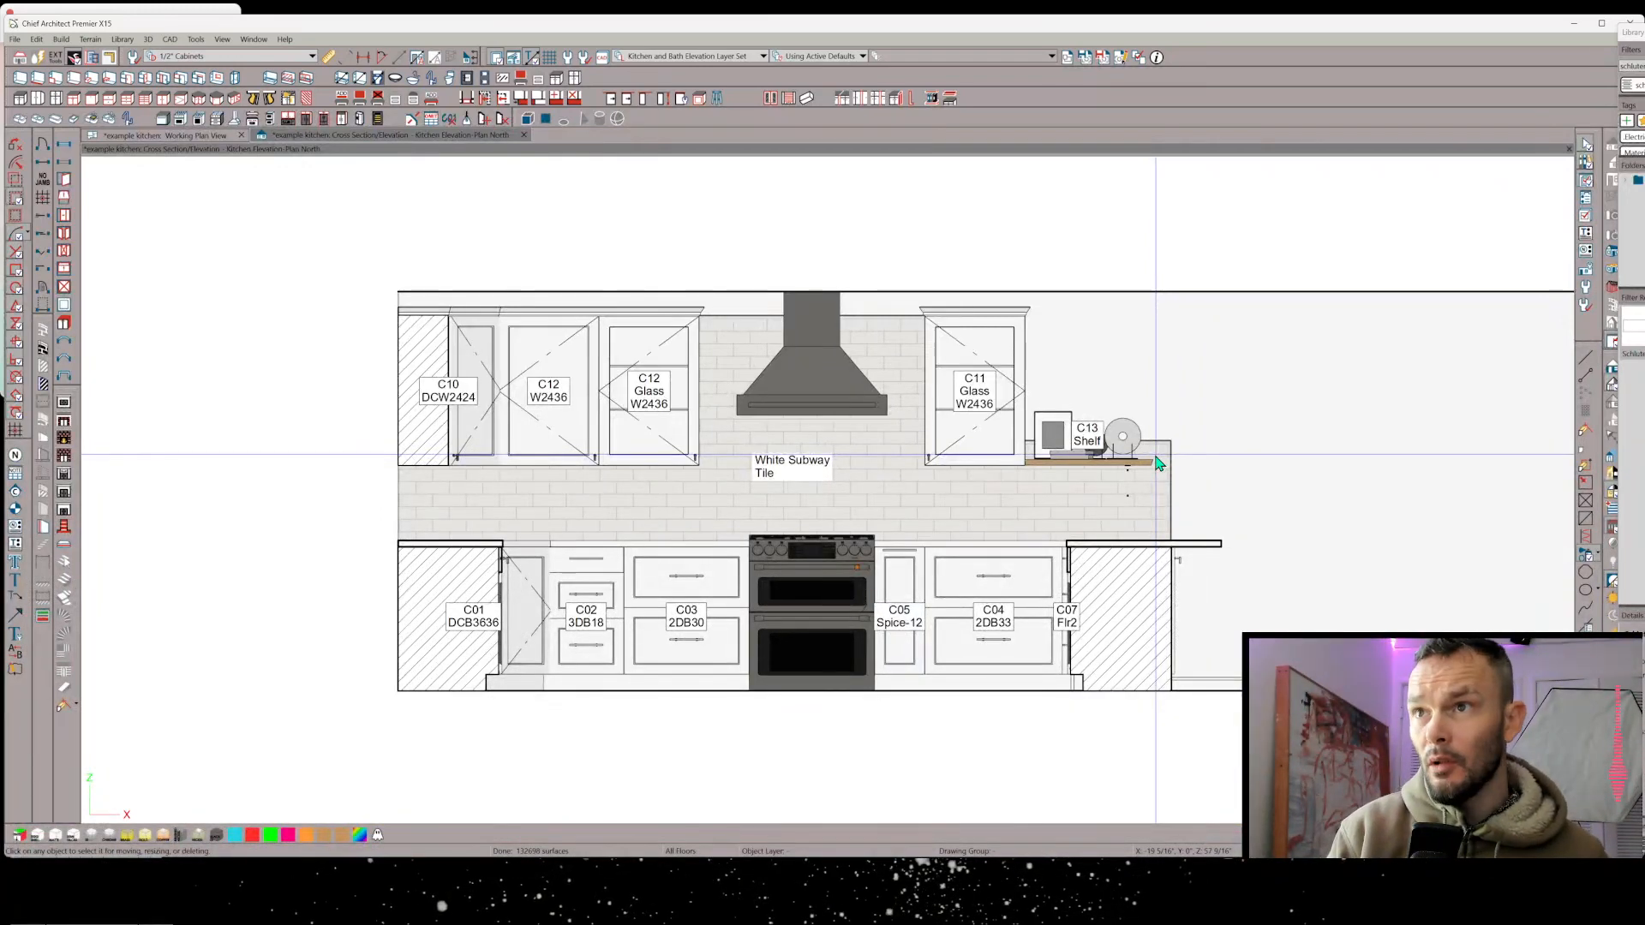
mouse_move(1333, 326)
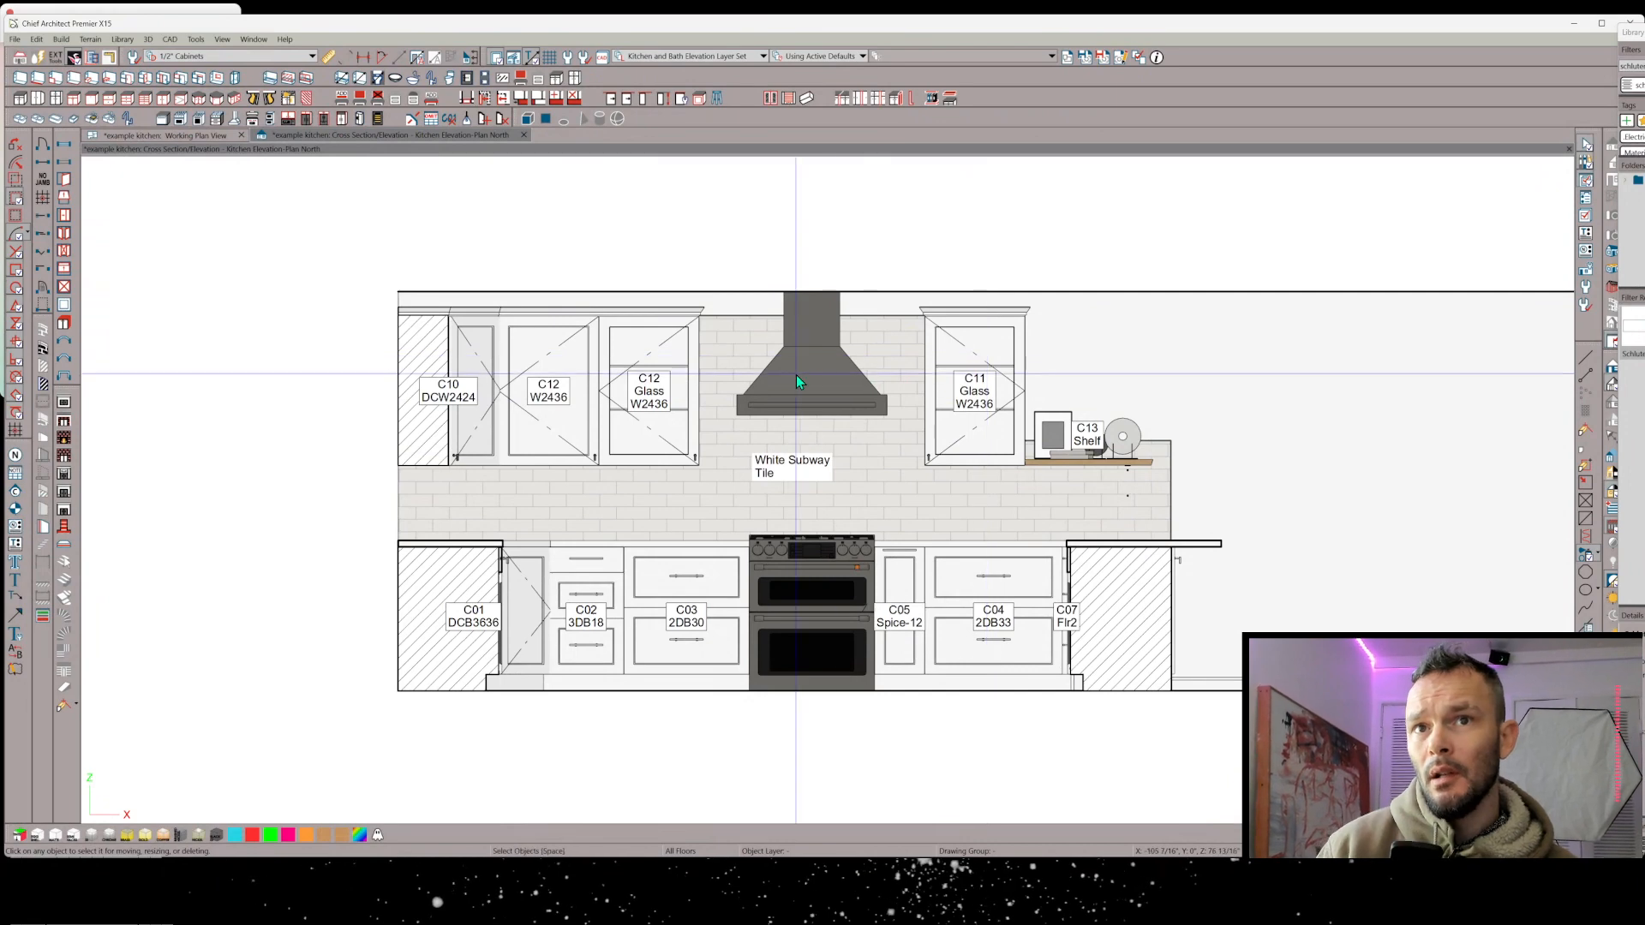
mouse_move(1081, 480)
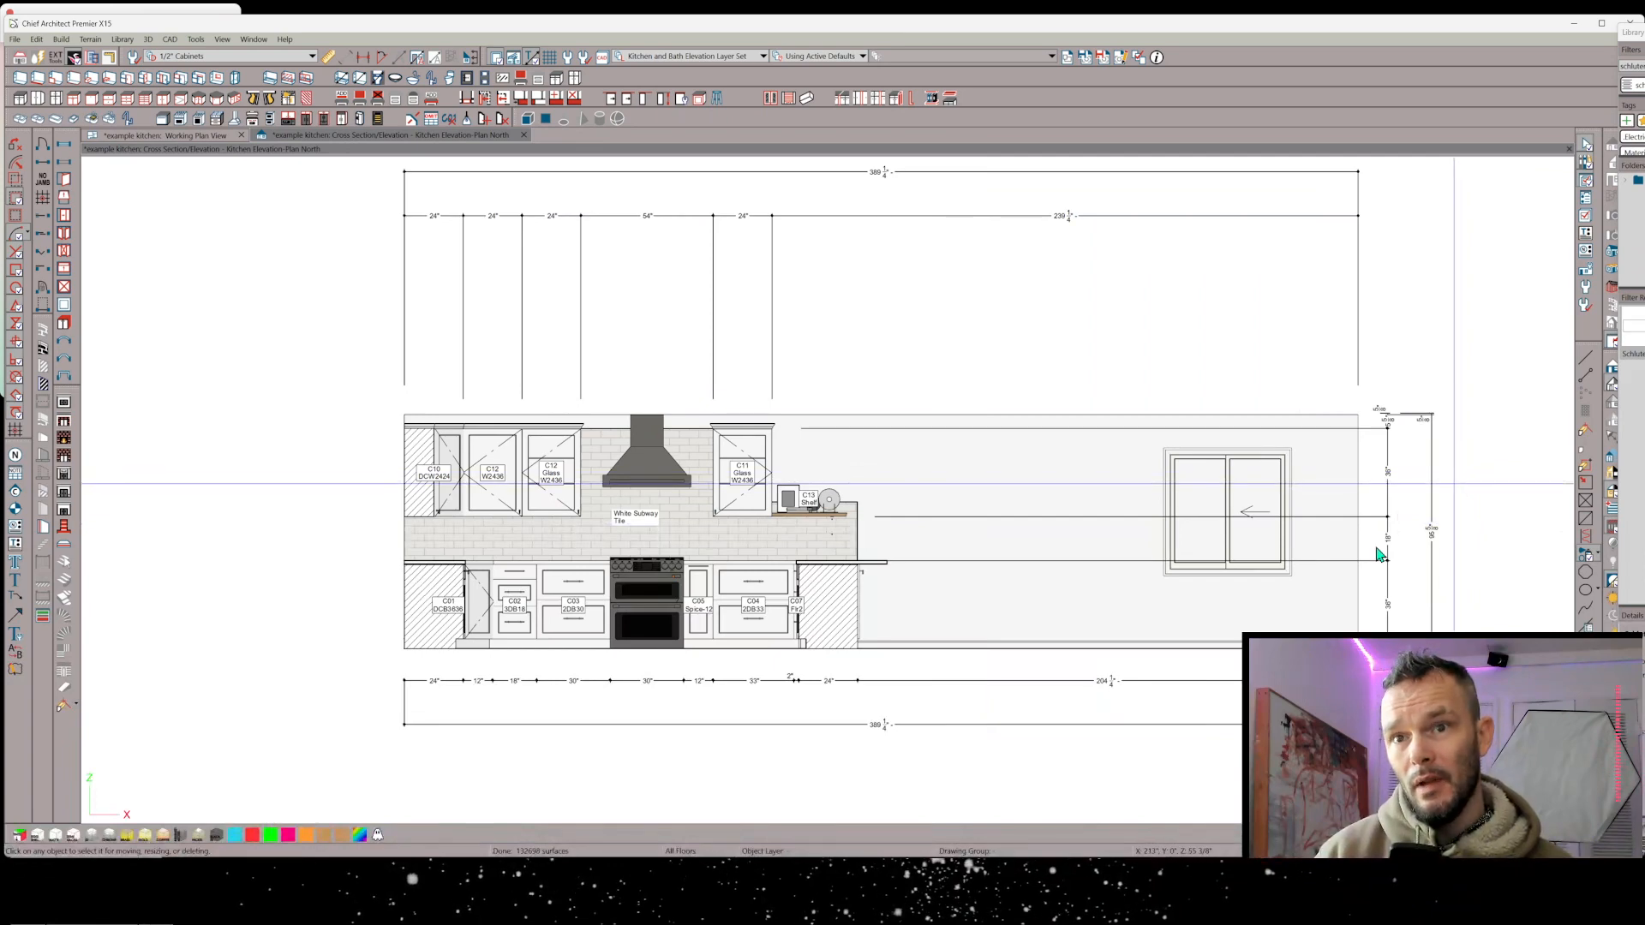
mouse_move(523, 553)
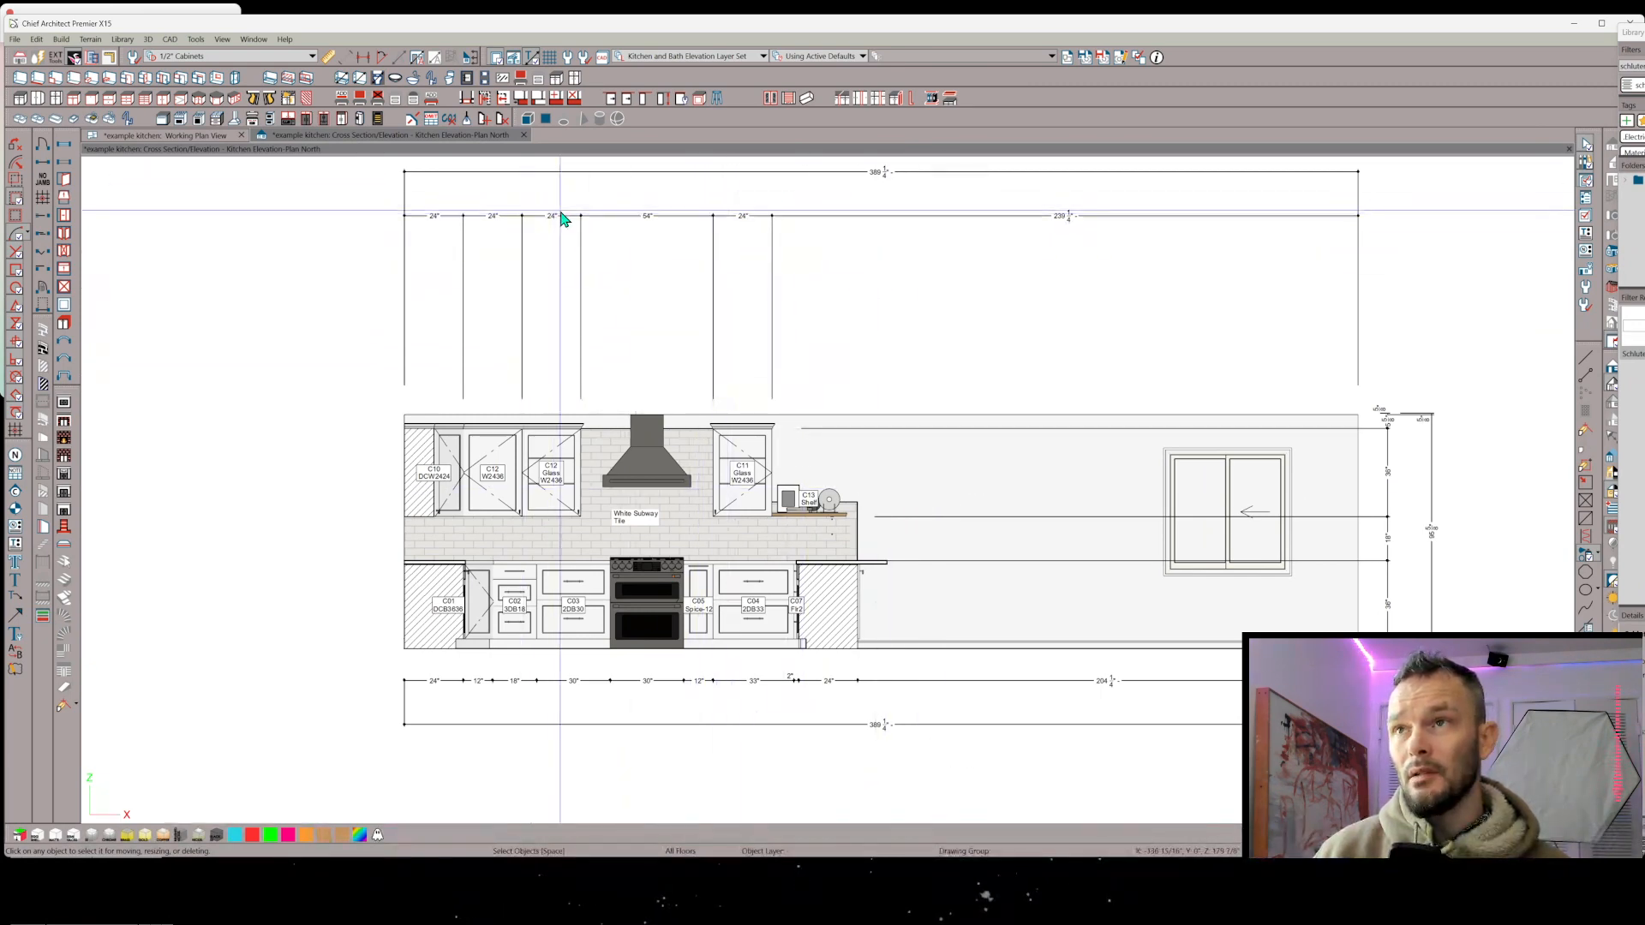
- Start a manual dimension string along the base cabinet edges (24, 12, 18, 30, 30, 12, 33, 2, 24 inches)
click(562, 216)
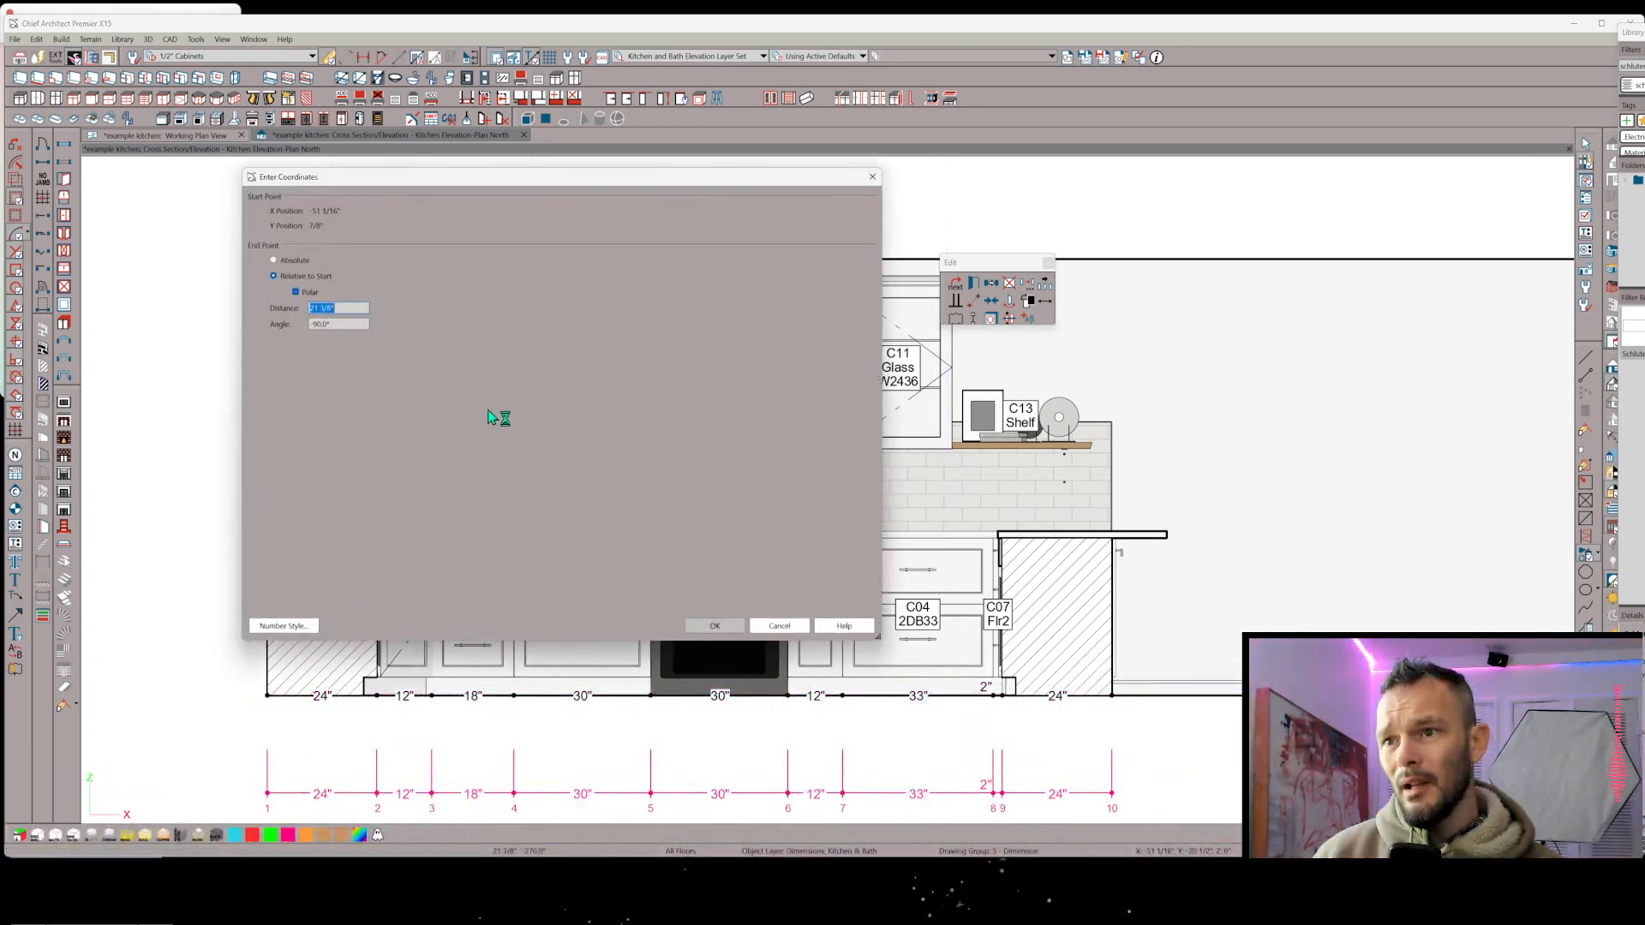
mouse_move(687, 508)
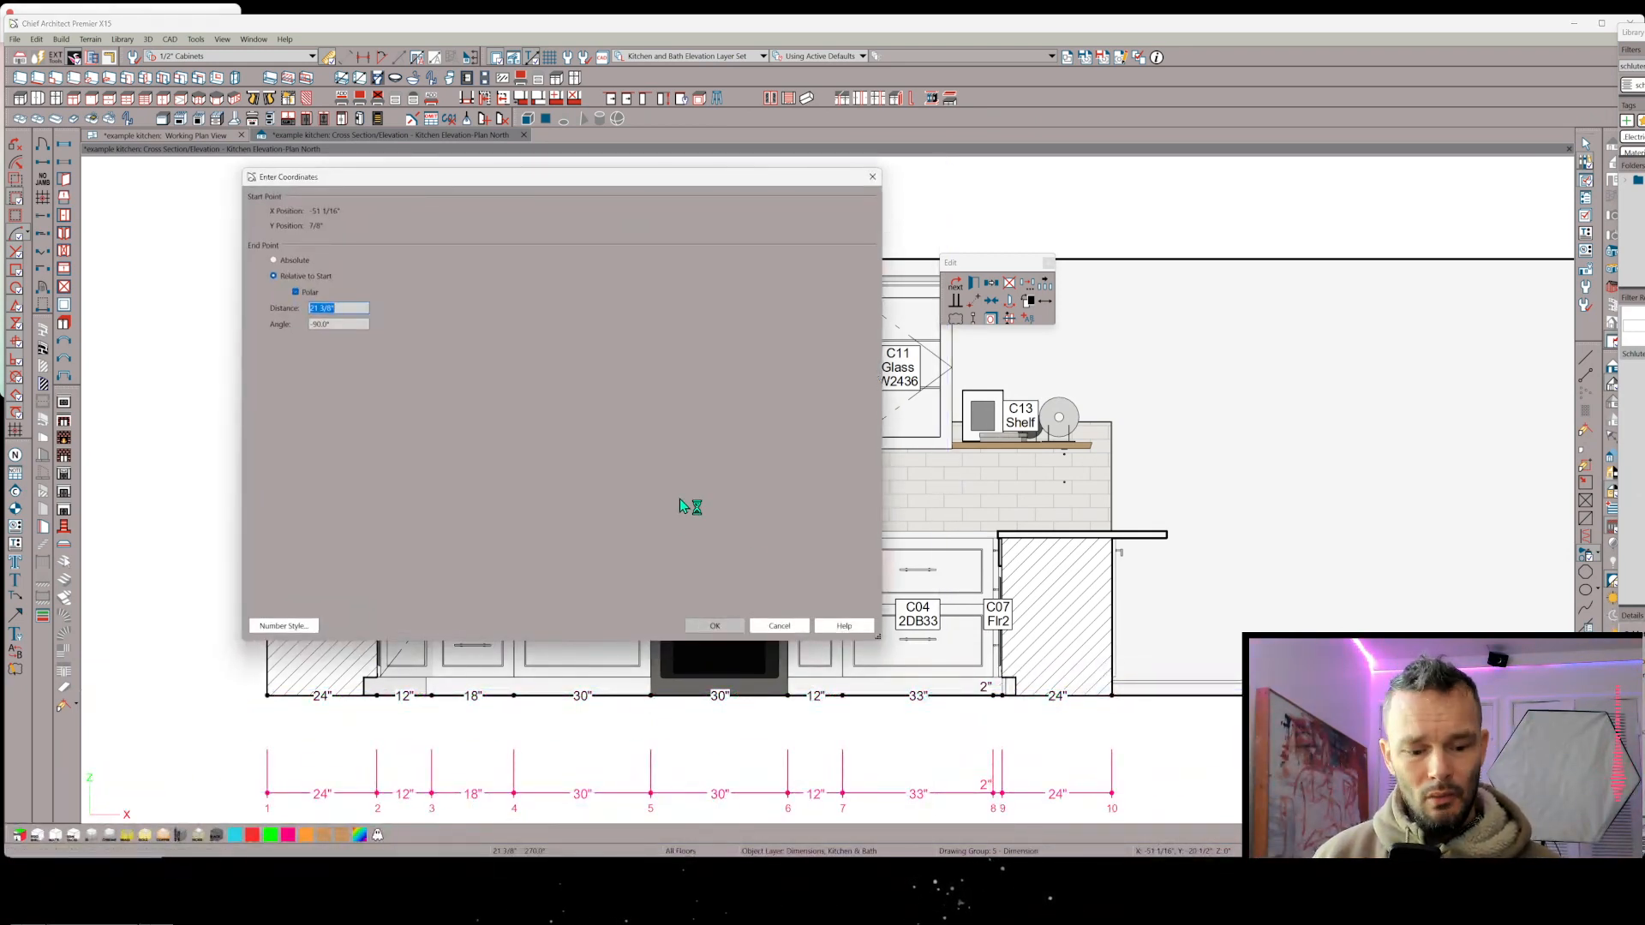
- Confirm the entered coordinate point to place the base cabinet dimension string below the elevation
click(714, 625)
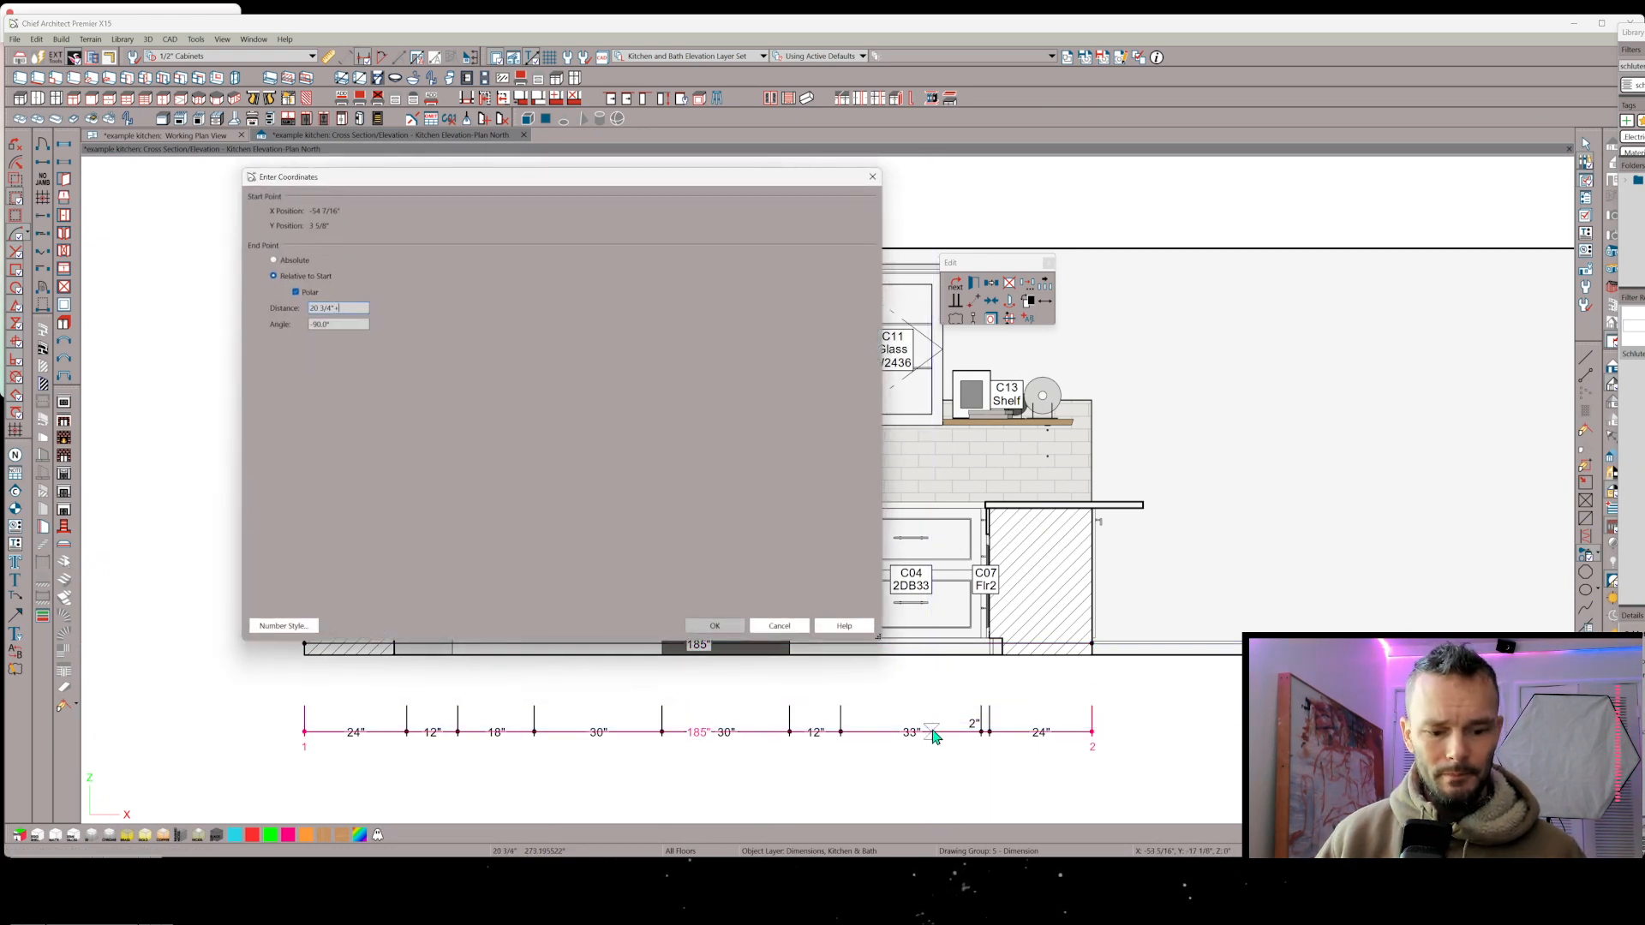
click(715, 626)
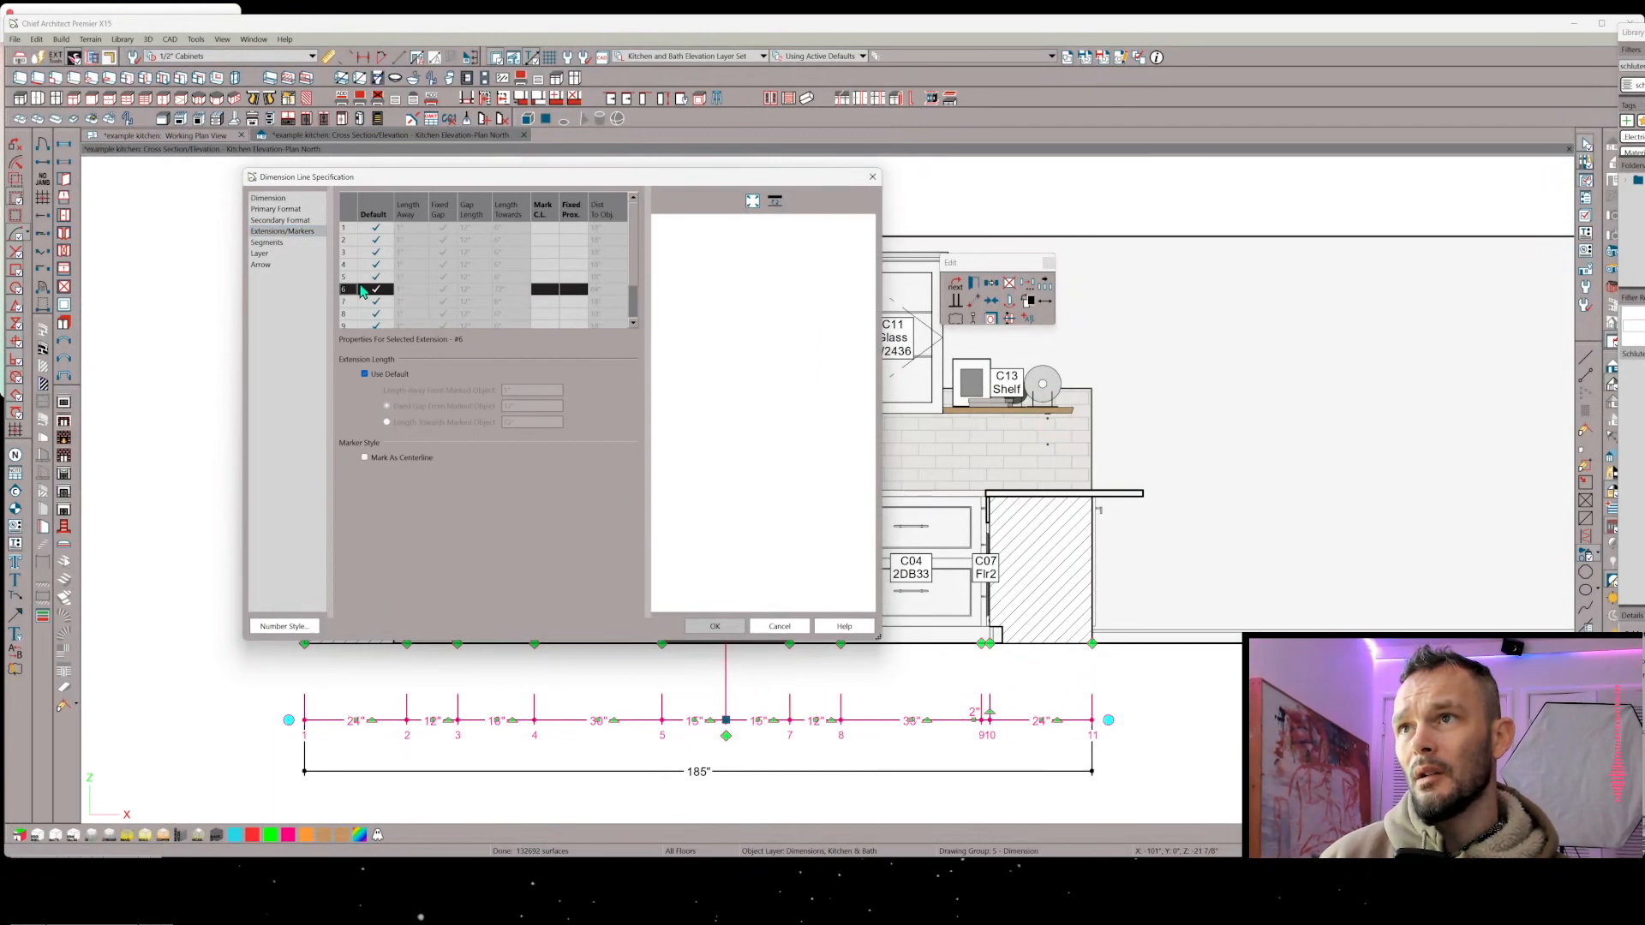
- Mark extension #6 at the range centre as a centerline between two 15" halves and apply
click(365, 458)
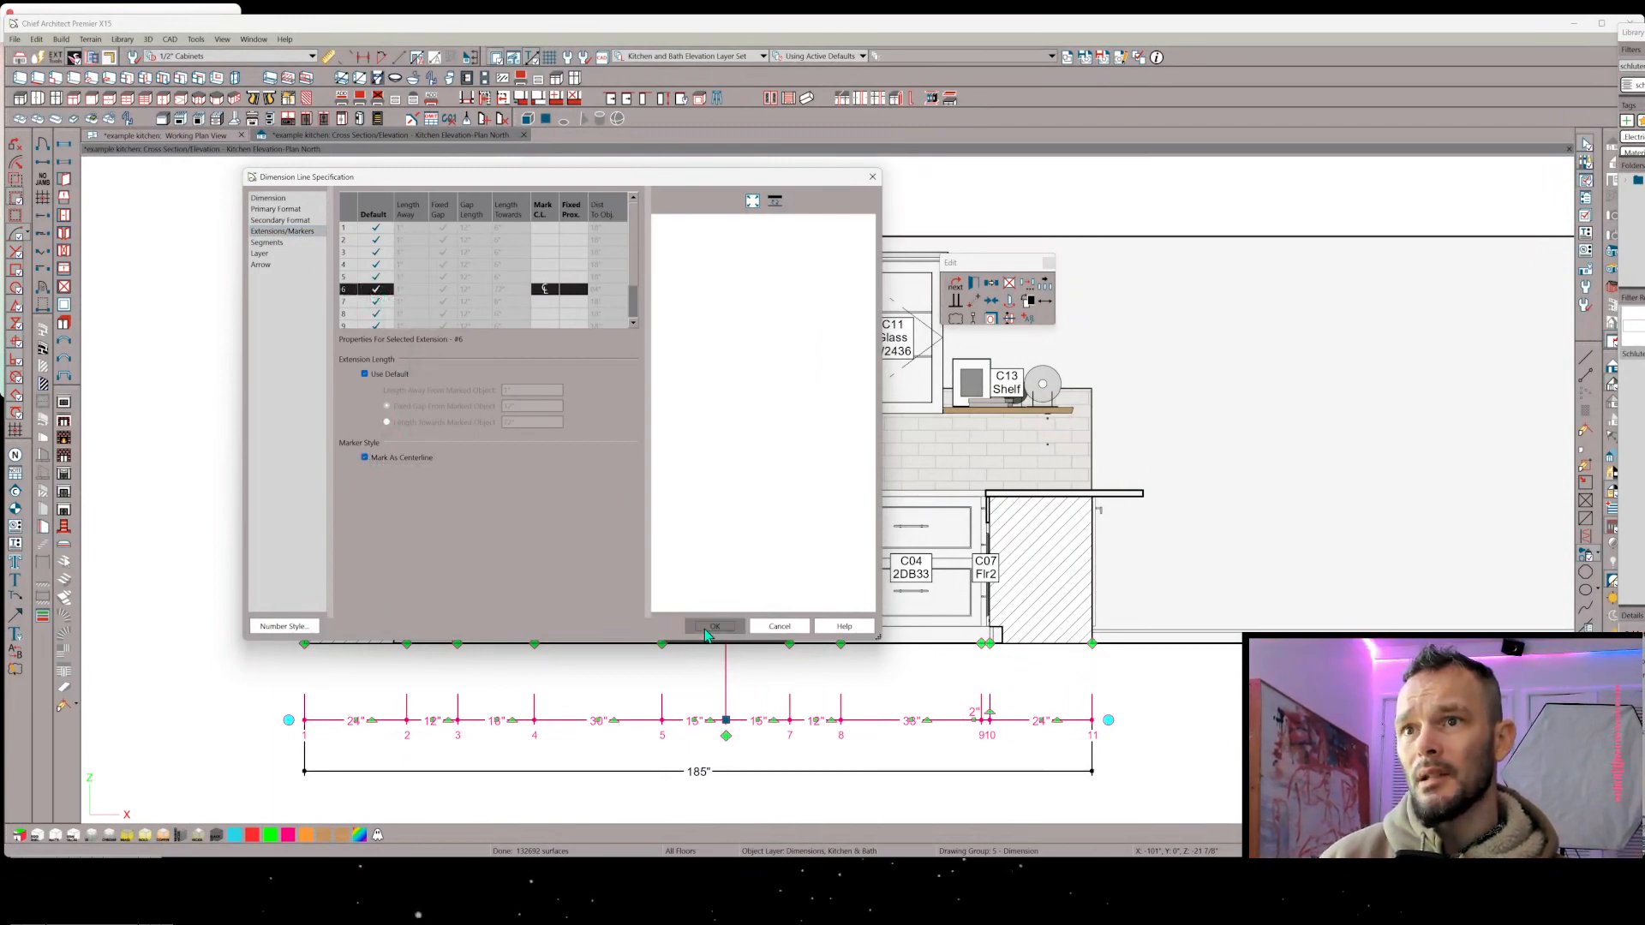
click(715, 627)
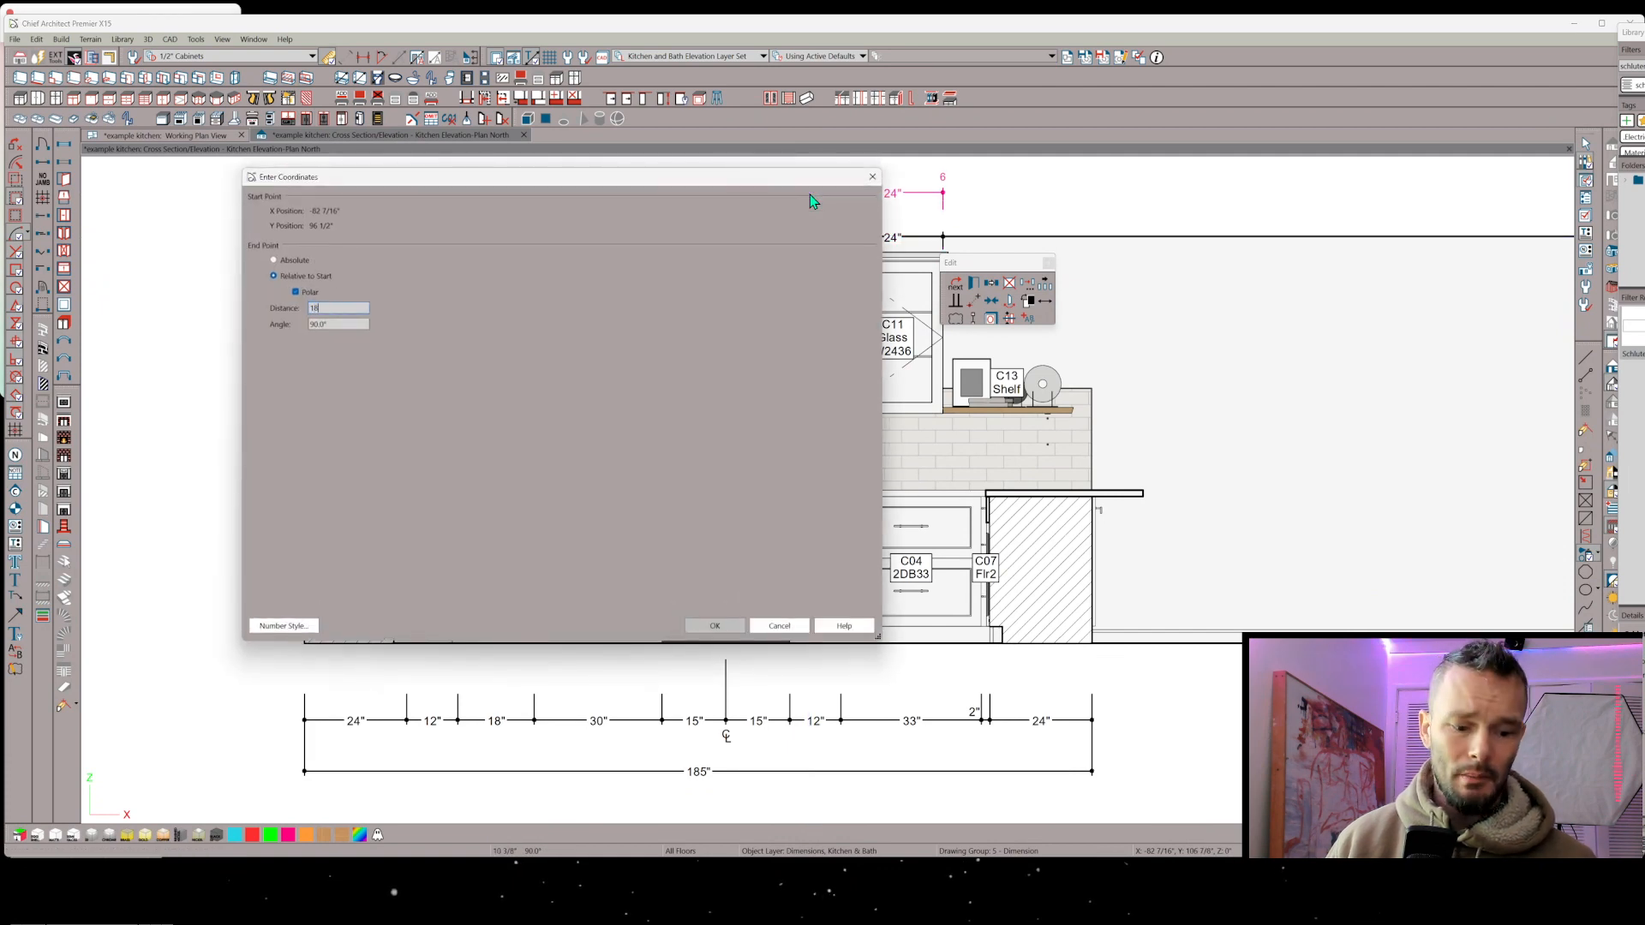
- Confirm the point offset distance to place the dimension string above the wall cabinets
click(714, 626)
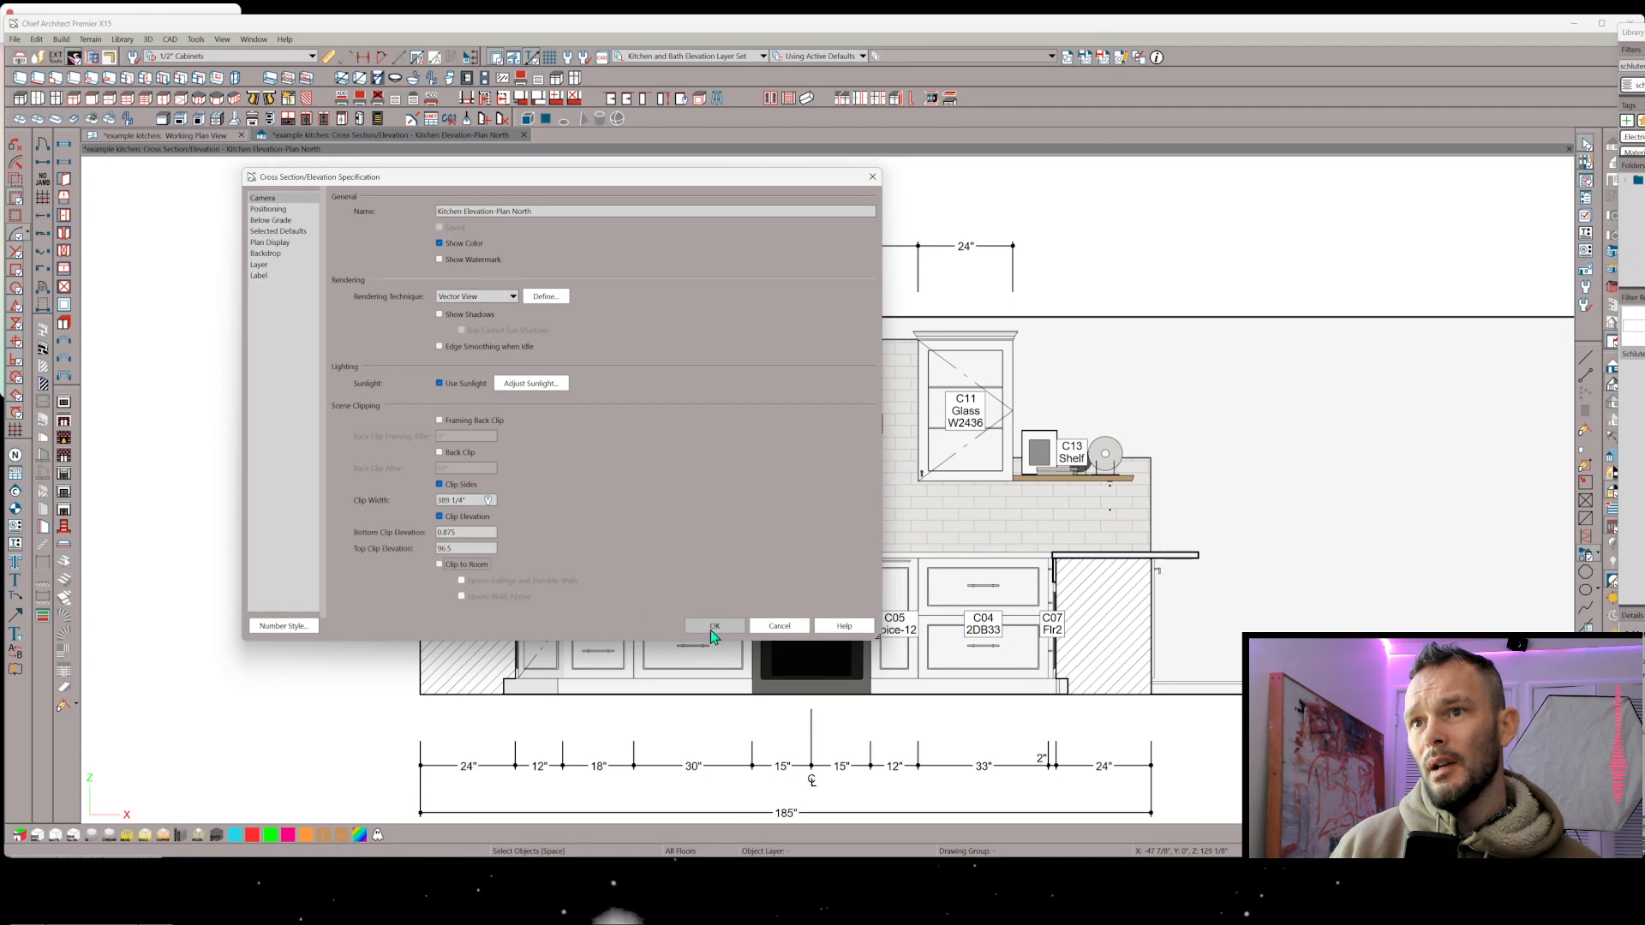
click(713, 626)
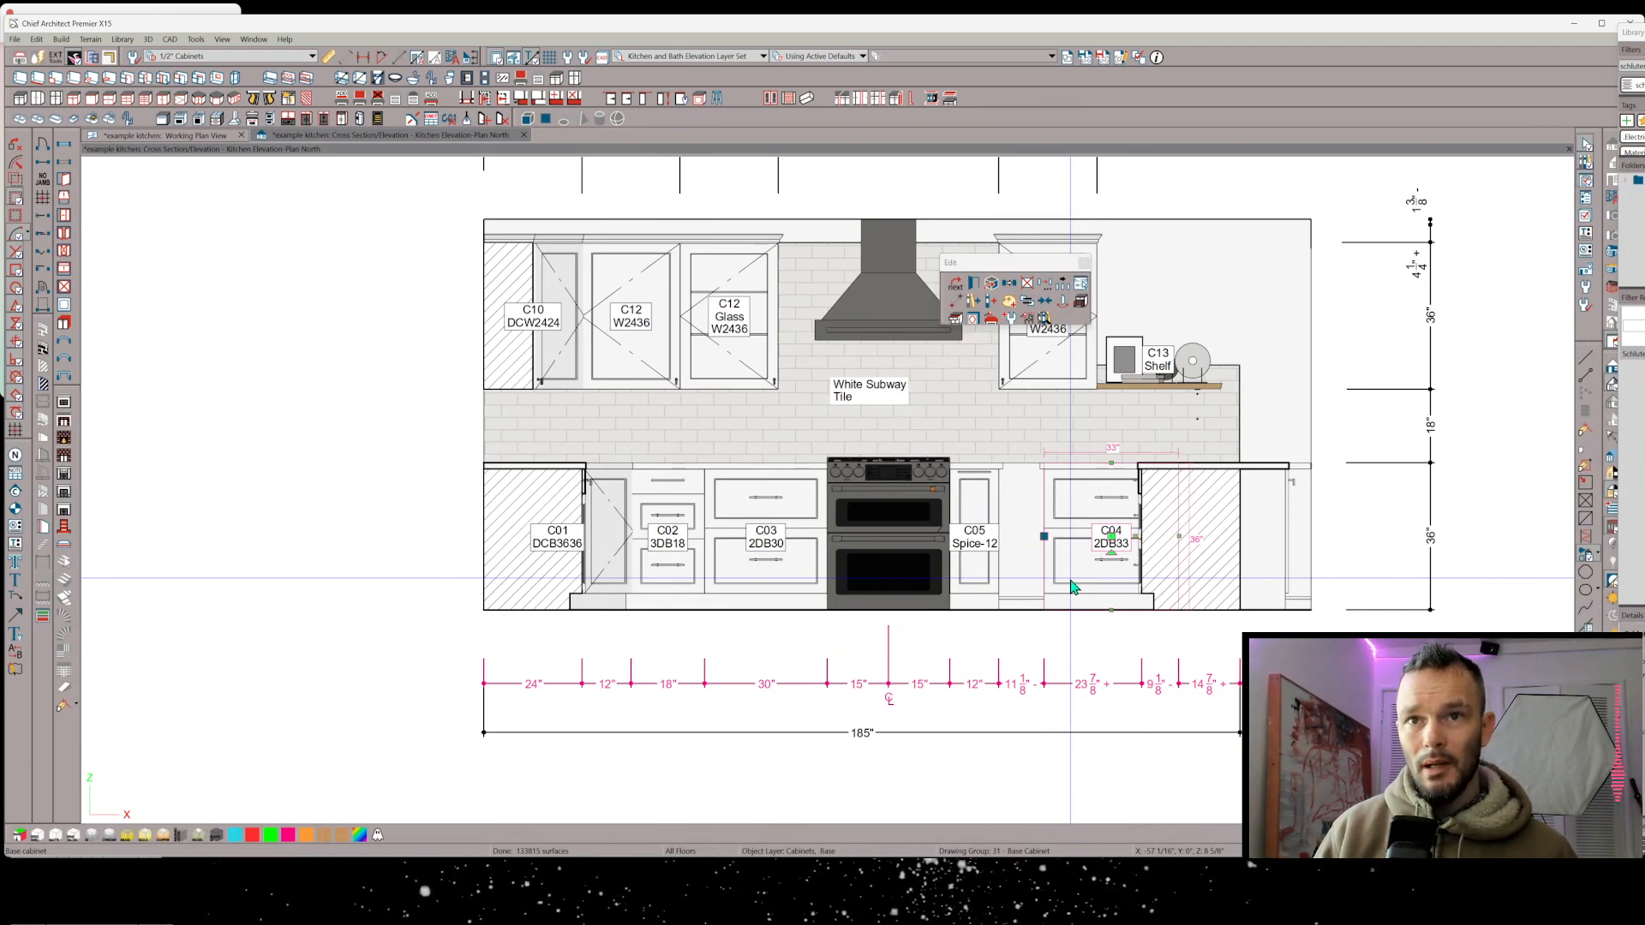
mouse_move(1091, 523)
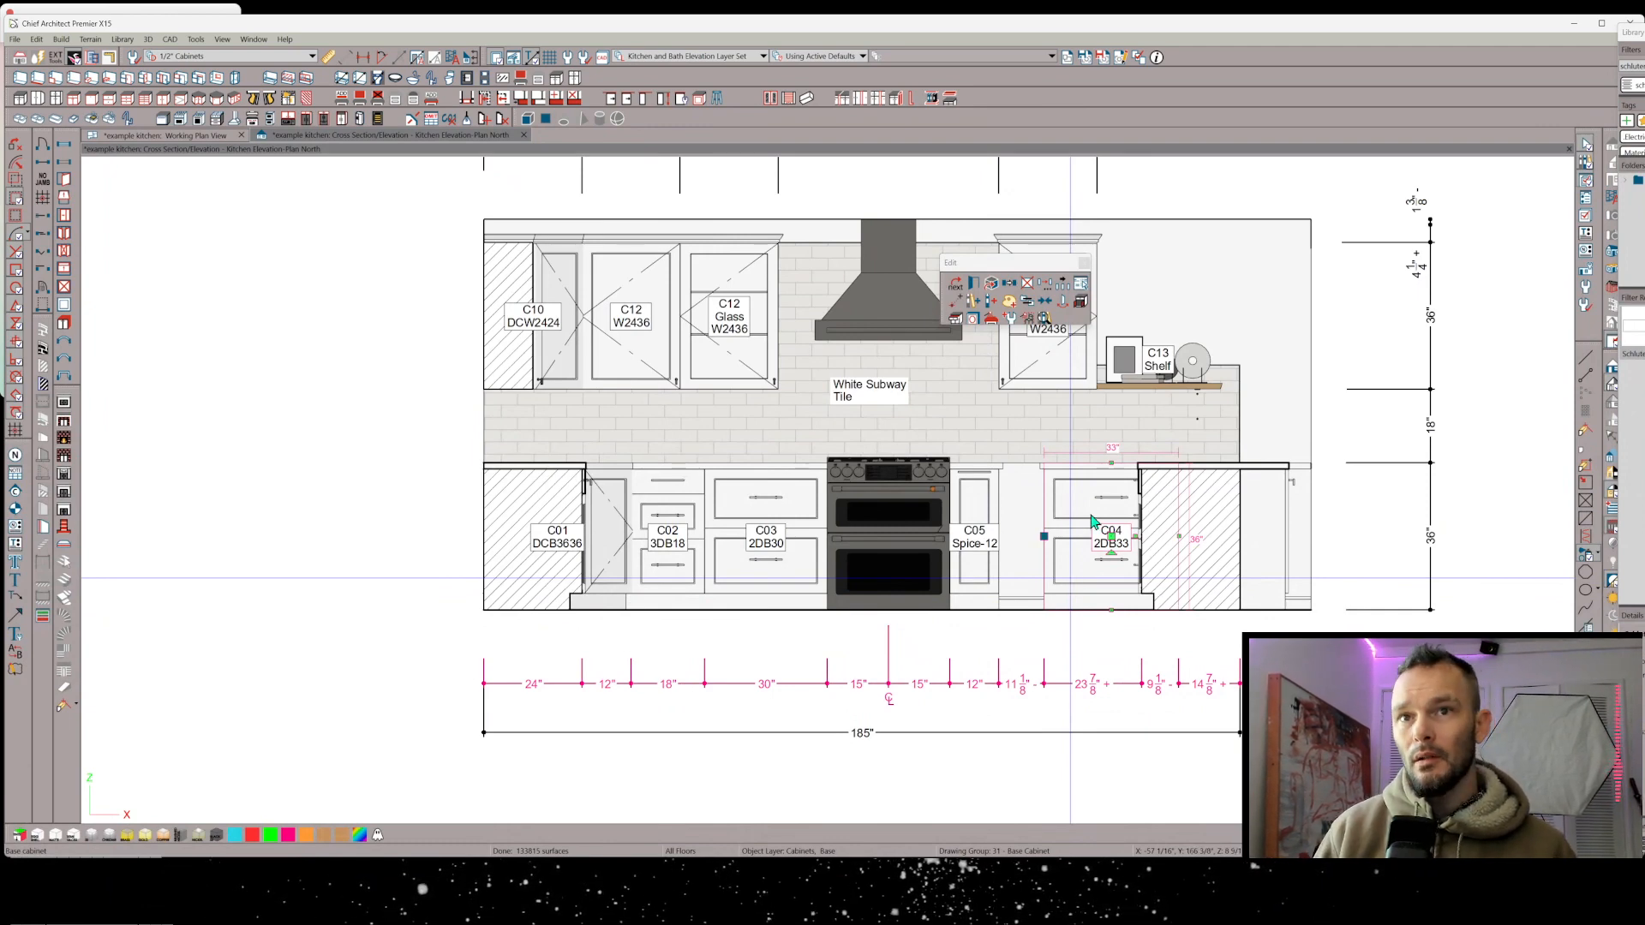